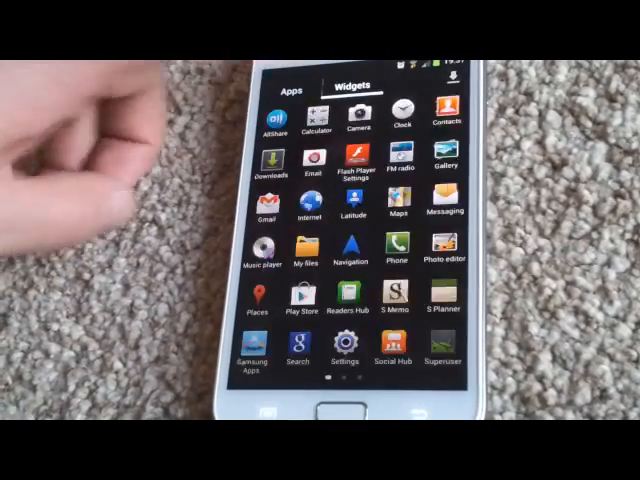
- Switch the app drawer to the Widgets tab to list Agenda, AirDroid and AutoKiller widgets
left_click(350, 89)
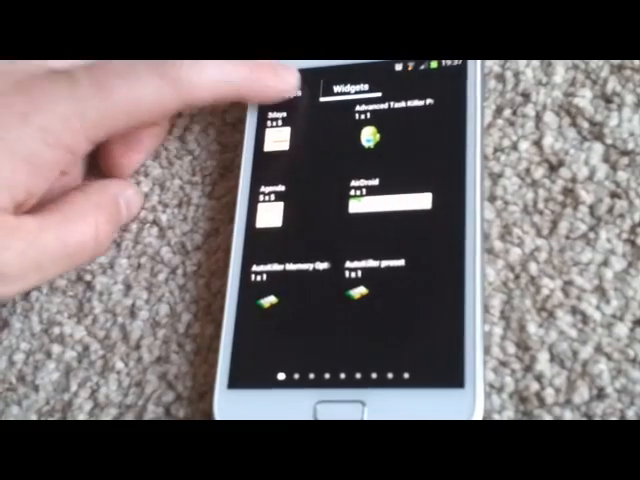